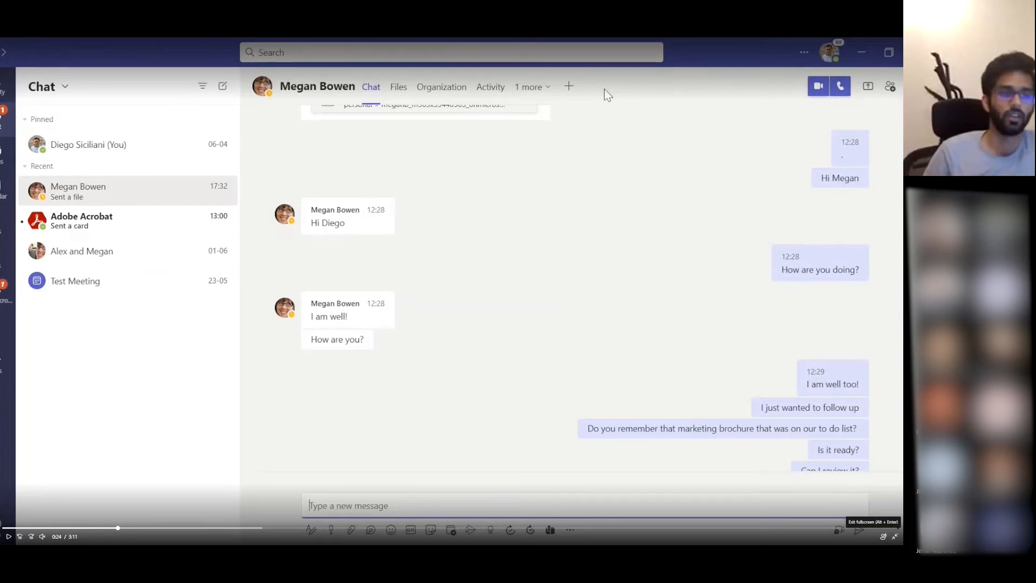
mouse_move(166, 385)
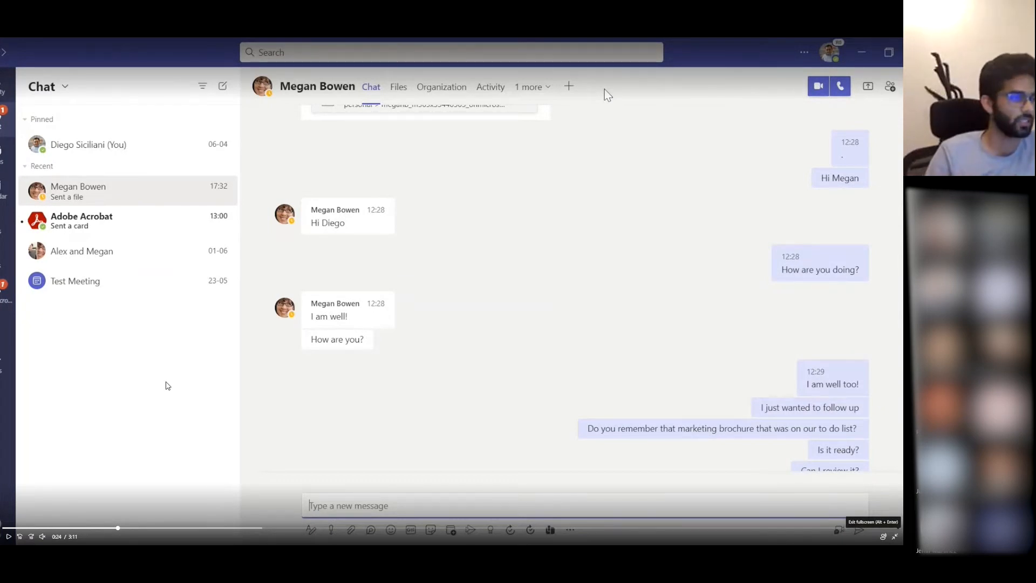
- Open Bodea Brochure (3).pdf from the chat in Acrobat and scroll through its seven pages
scroll("down", 3)
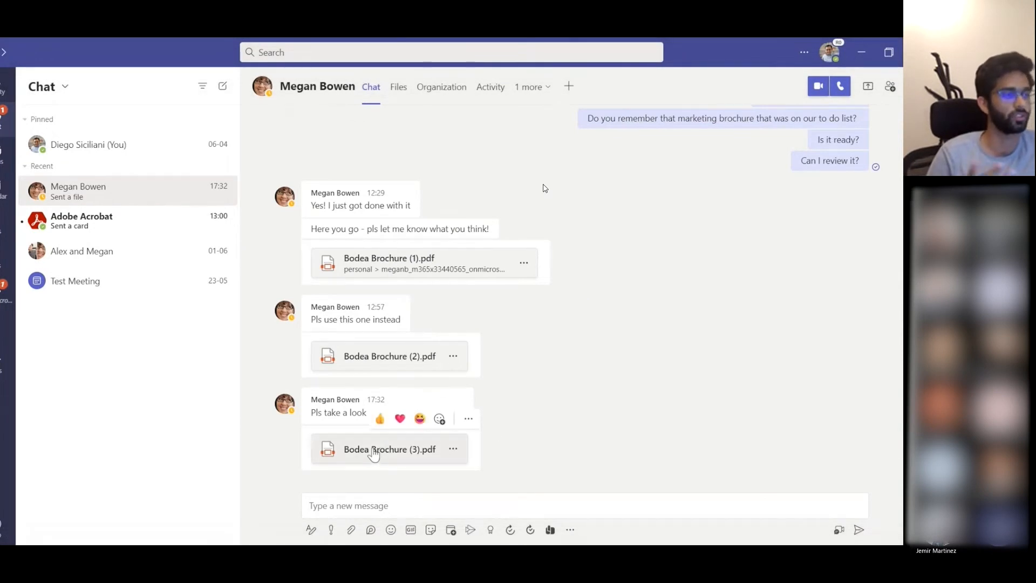
left_click(389, 448)
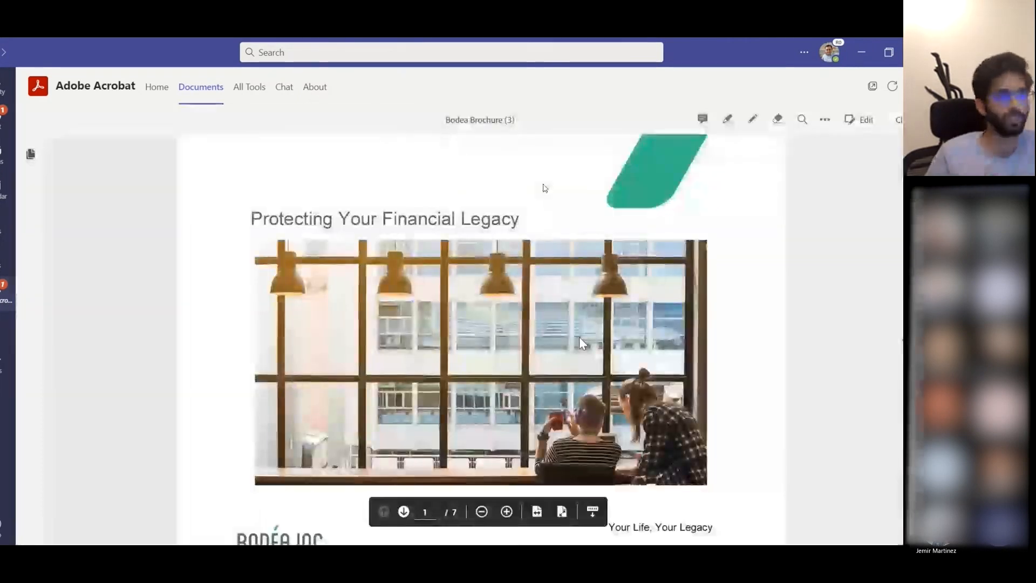
scroll("down", 3)
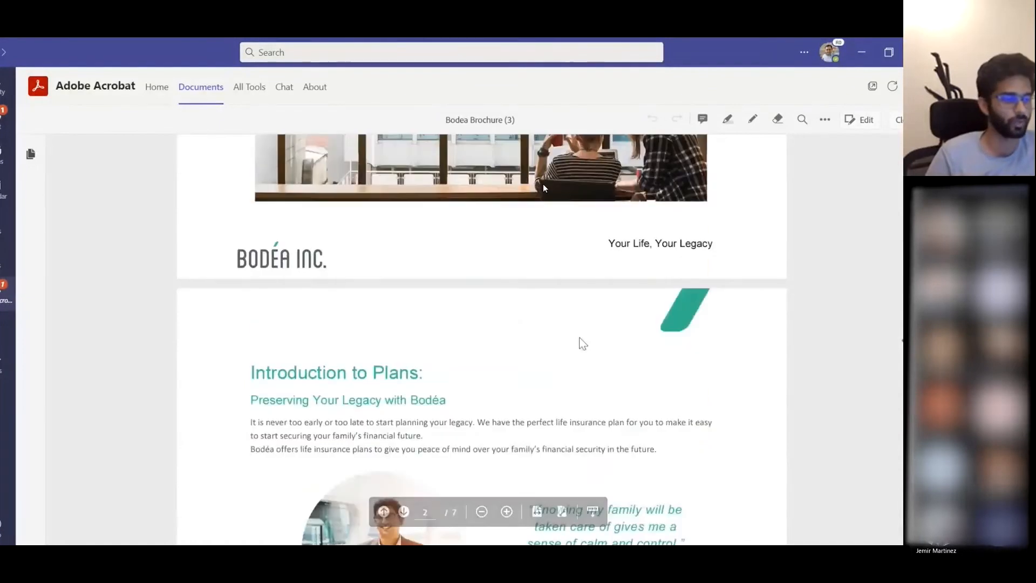
scroll("down", 3)
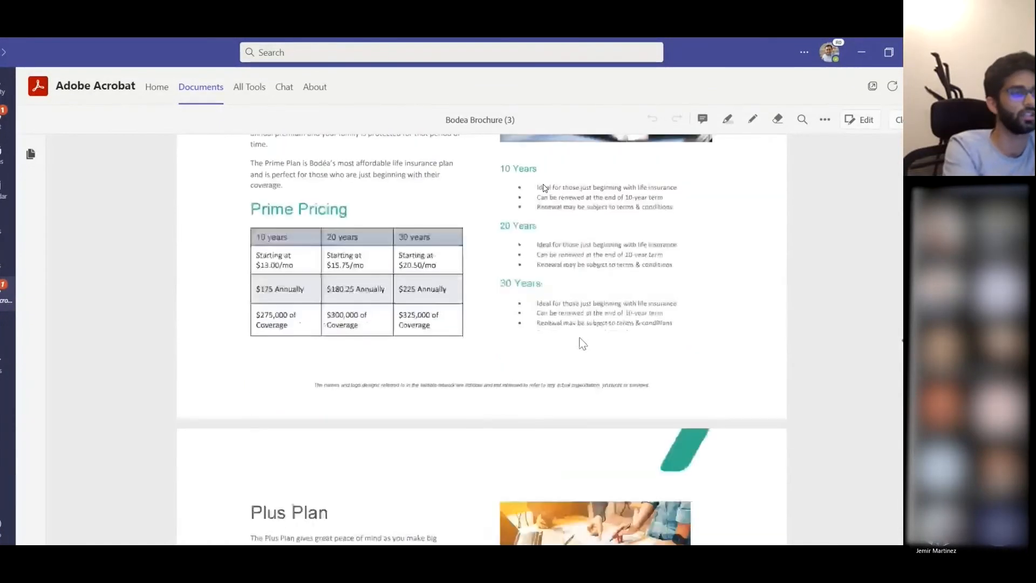
scroll("down", 3)
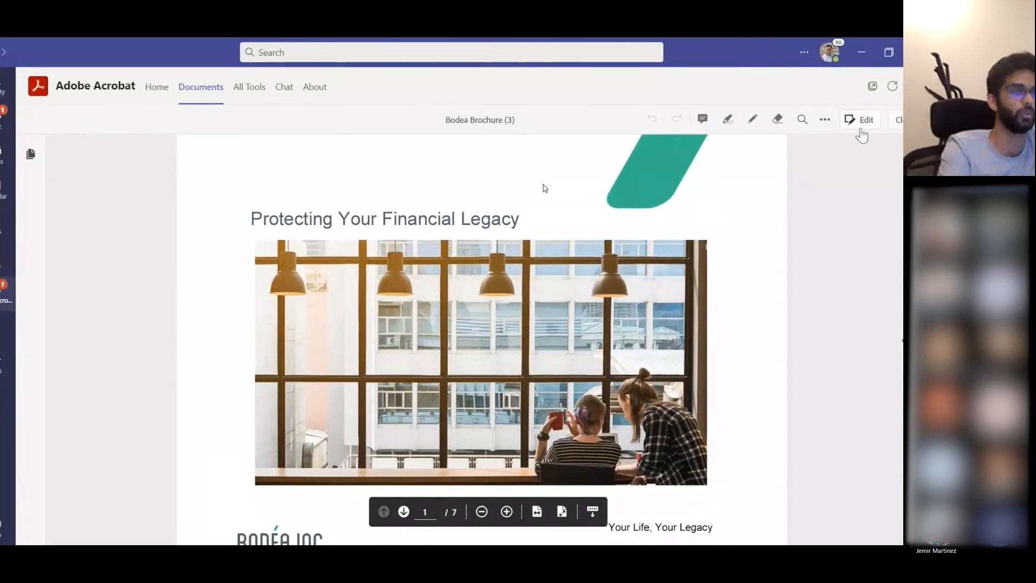
left_click(865, 119)
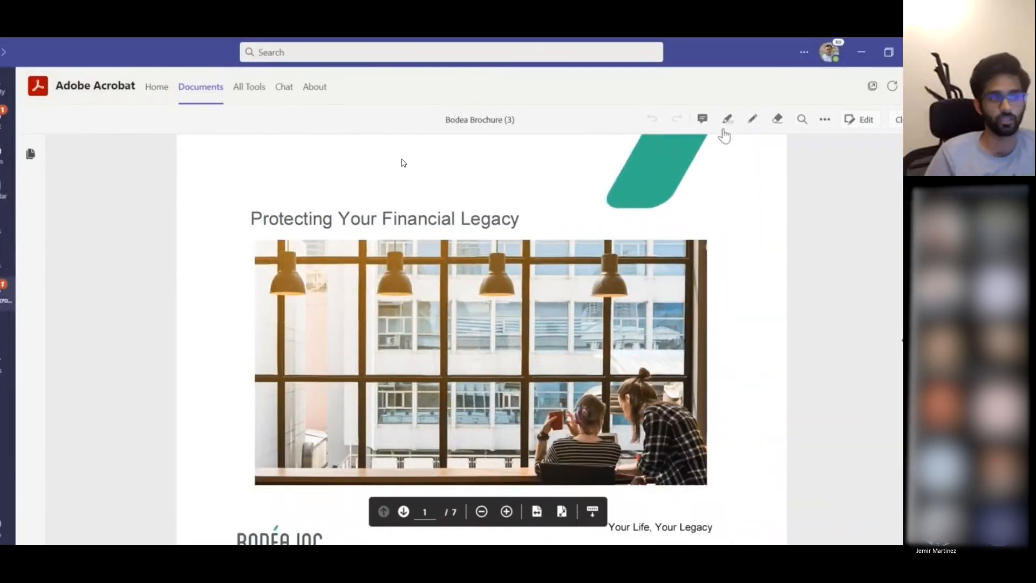
scroll("down", 3)
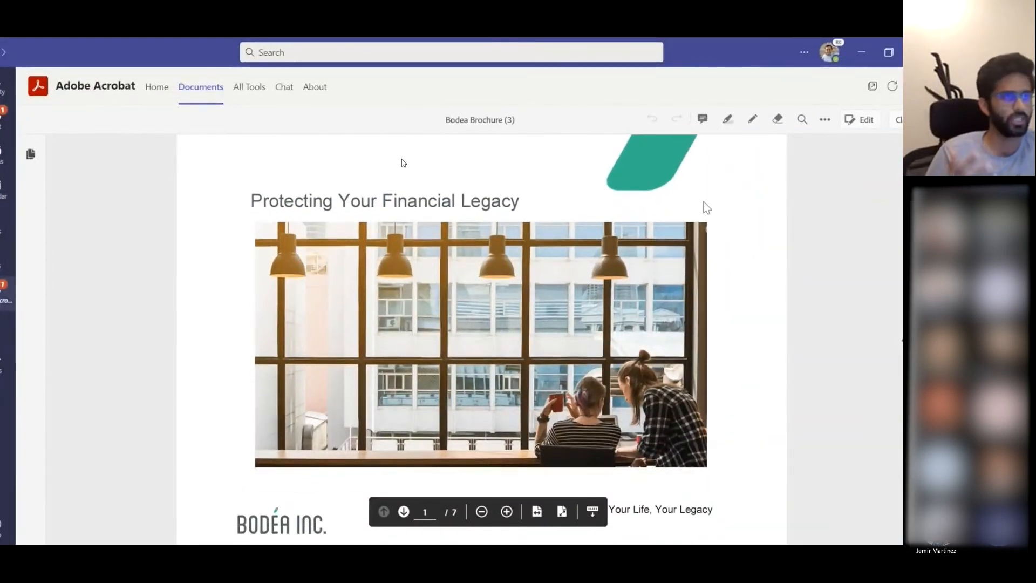
- Post a comment beside Prime Pricing reading 'Check the pricing from fir…'
left_click(403, 510)
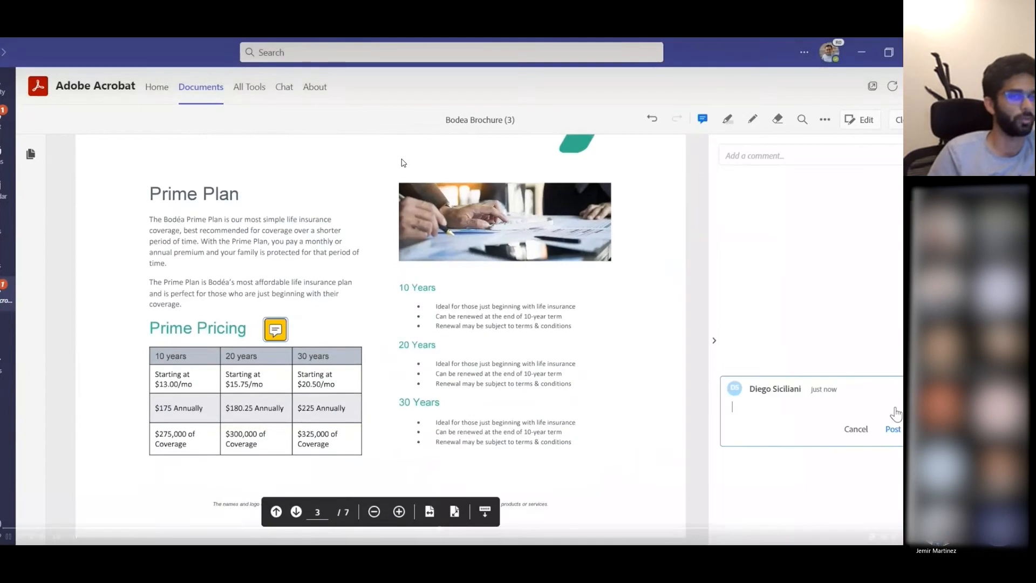
type("Check th")
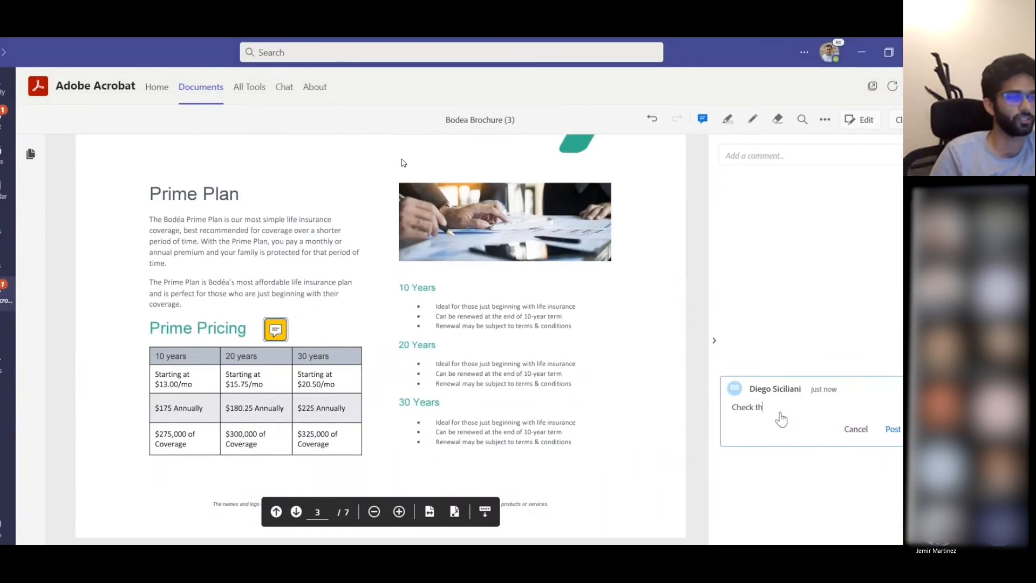
type("e pricing from fir")
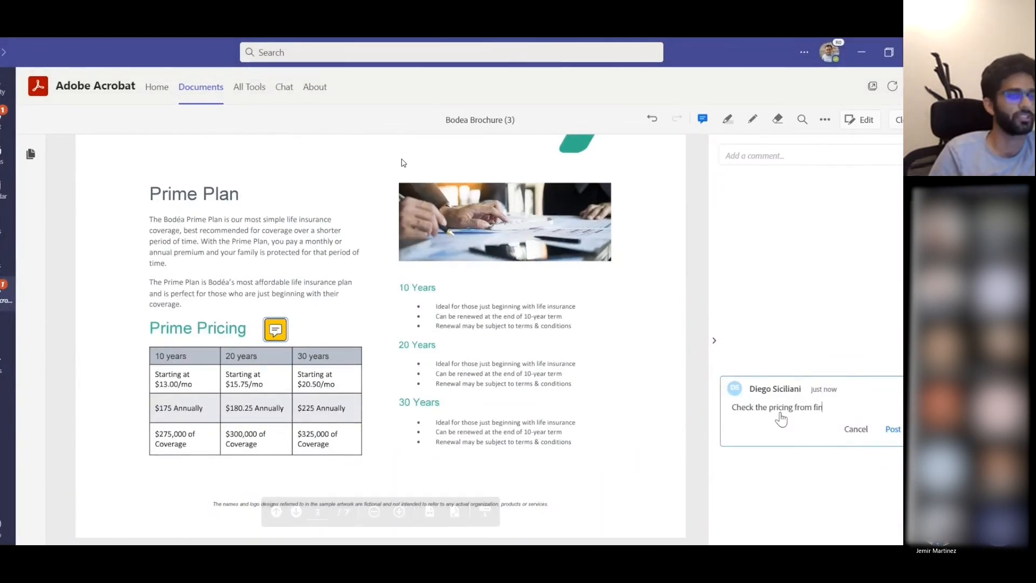
left_click(892, 429)
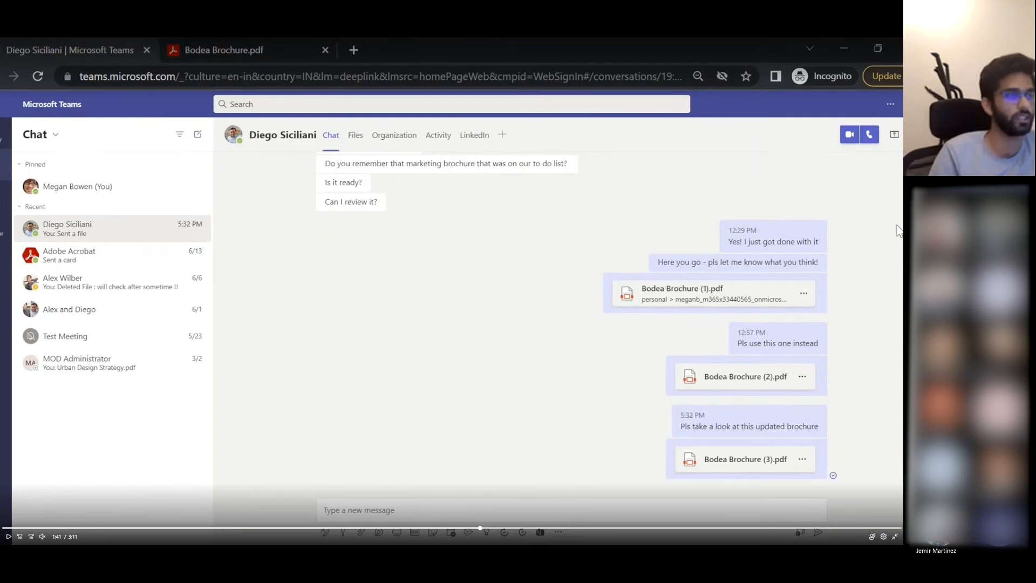
mouse_move(471, 325)
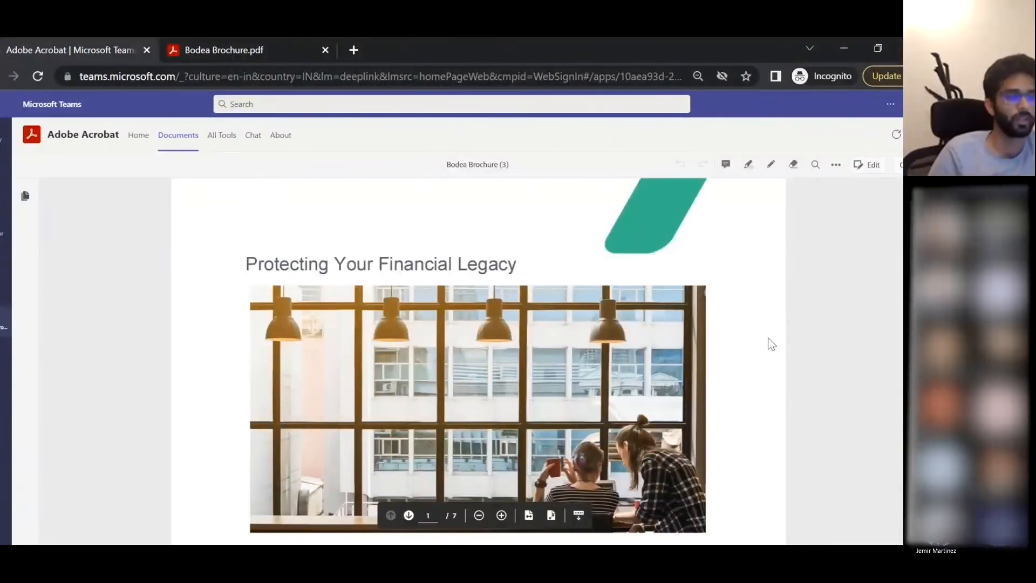
- Post a short reply on the customer quote comment
scroll("down", 3)
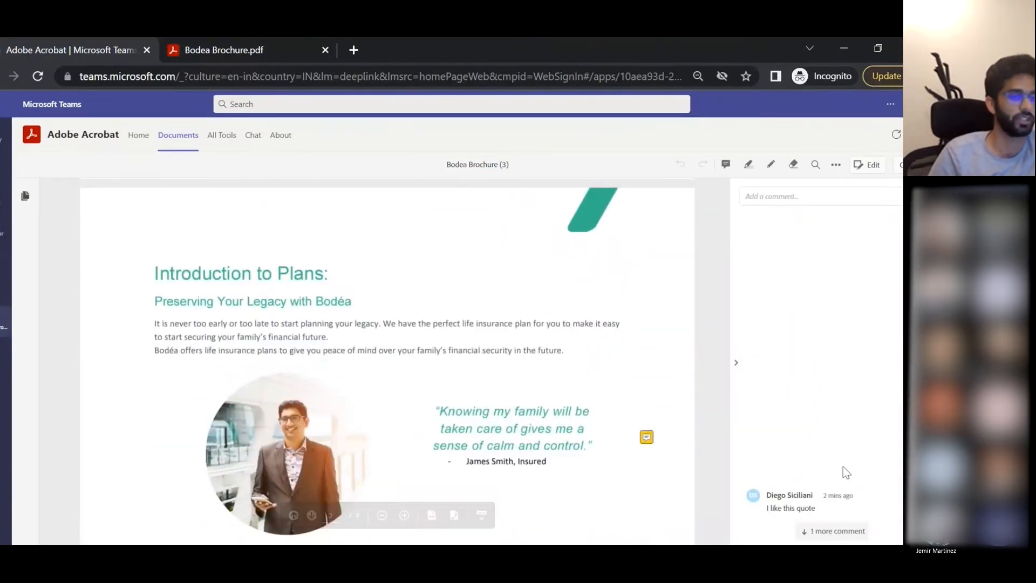
scroll("down", 3)
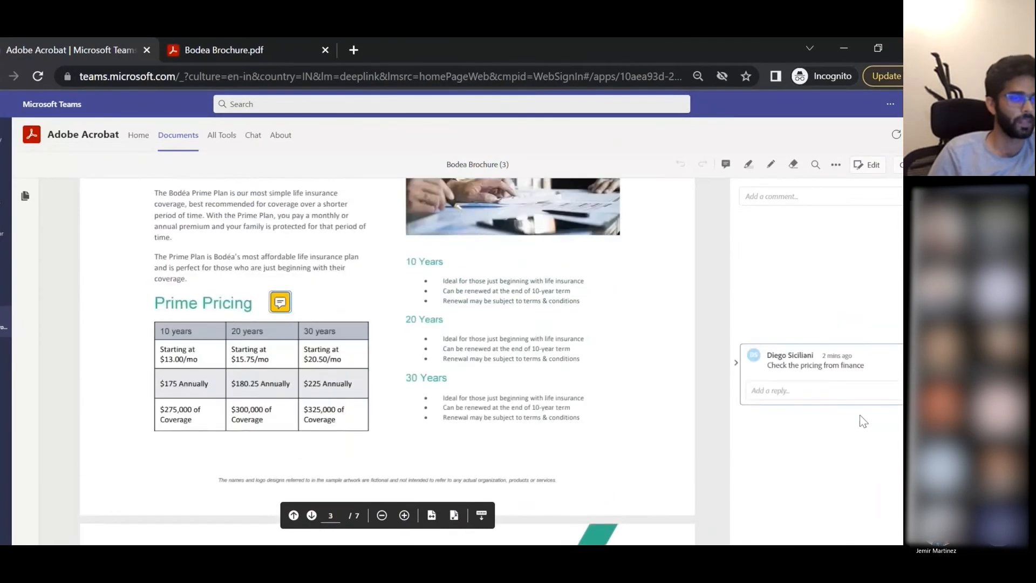
left_click(293, 515)
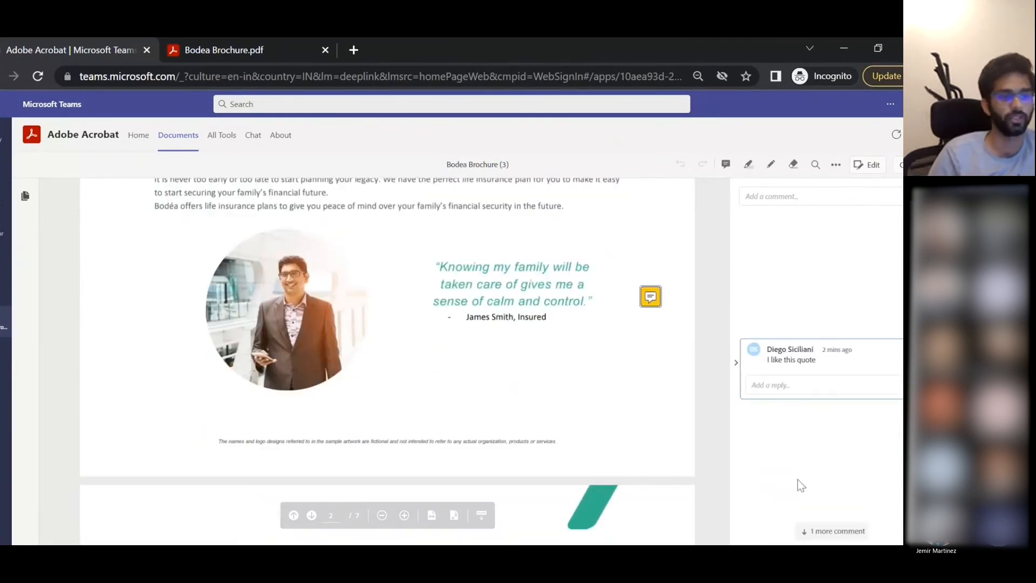
left_click(779, 385)
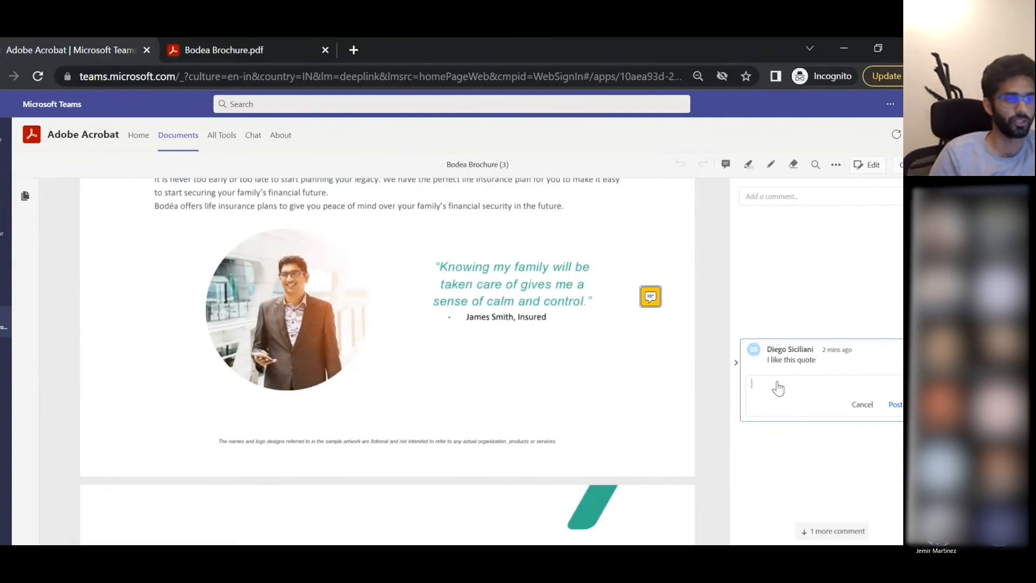
type("t")
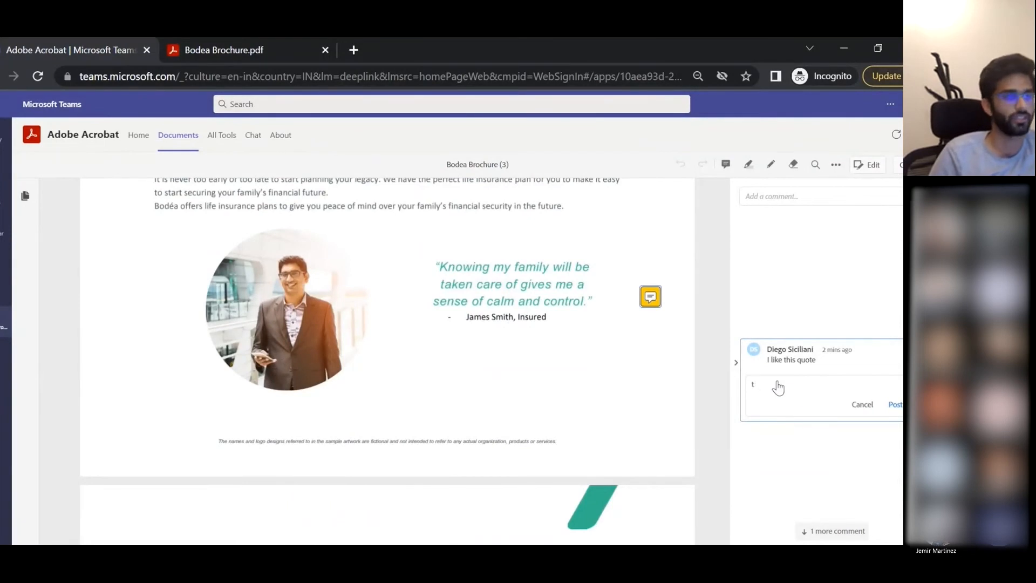
left_click(894, 403)
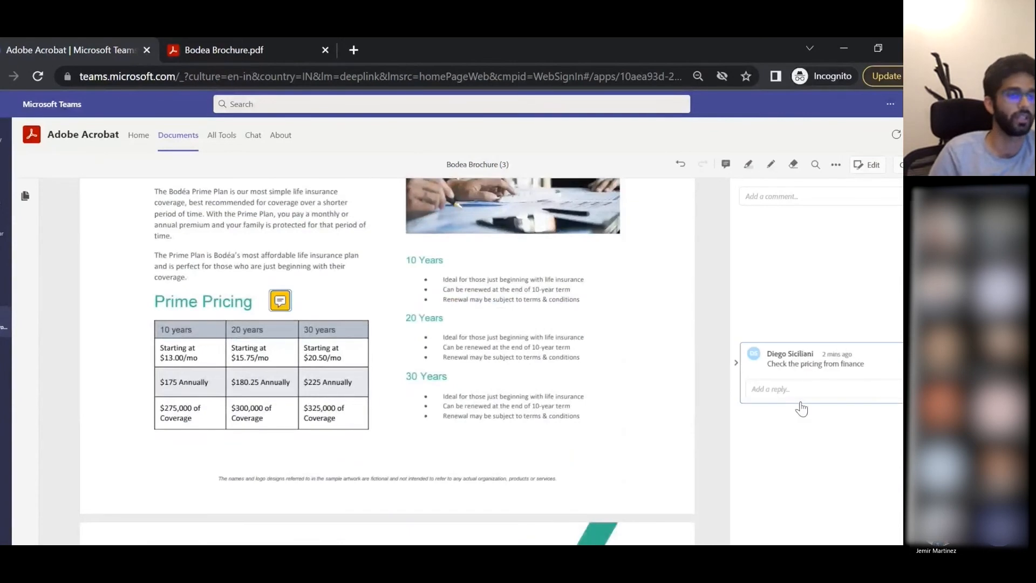
- Write the reply 'Sure will do' on the pricing comment
type("Su")
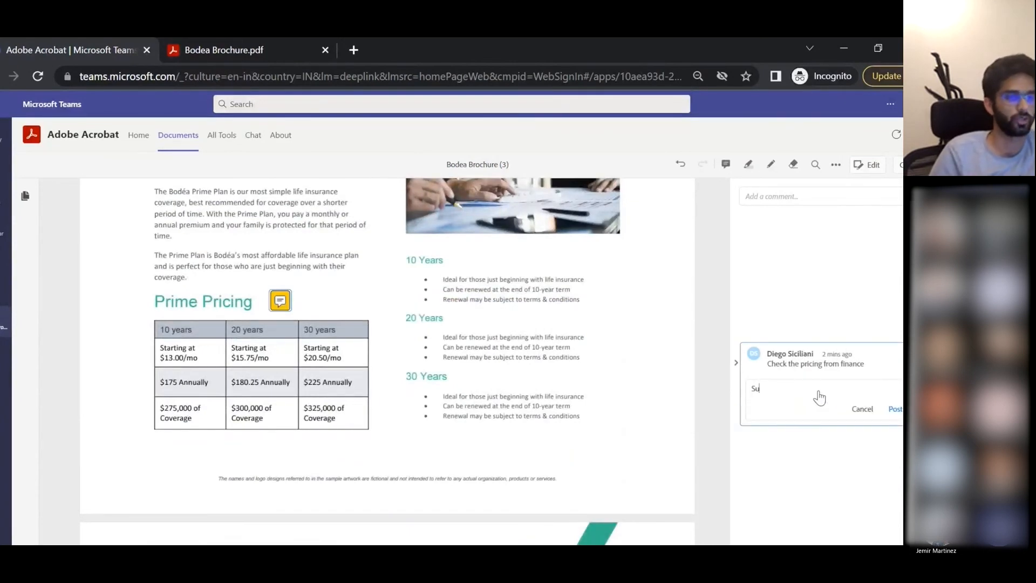
type("re will do")
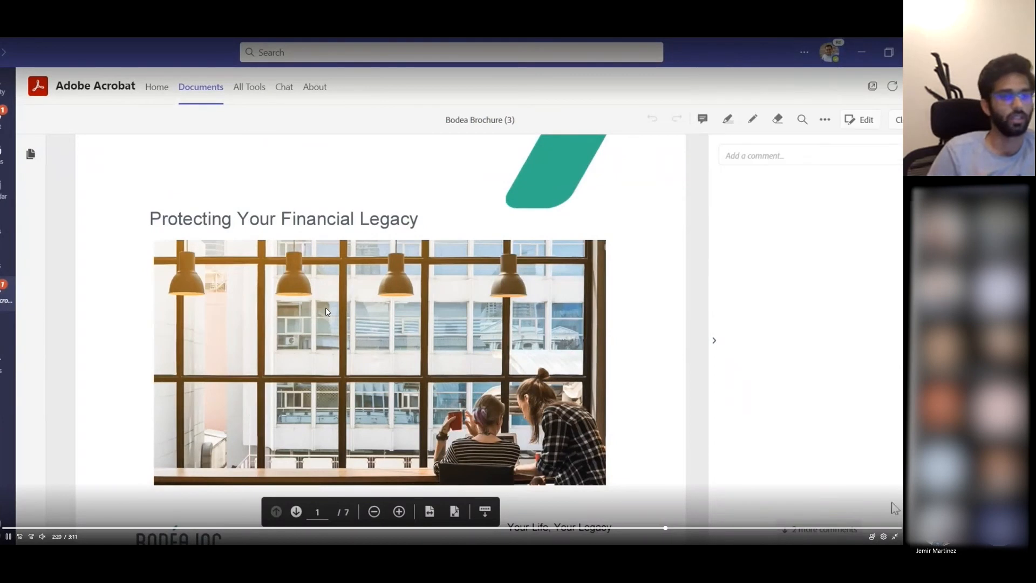
- Jump to the Prime Pricing comment via '1 more comment' and scroll back up the brochure
scroll("down", 3)
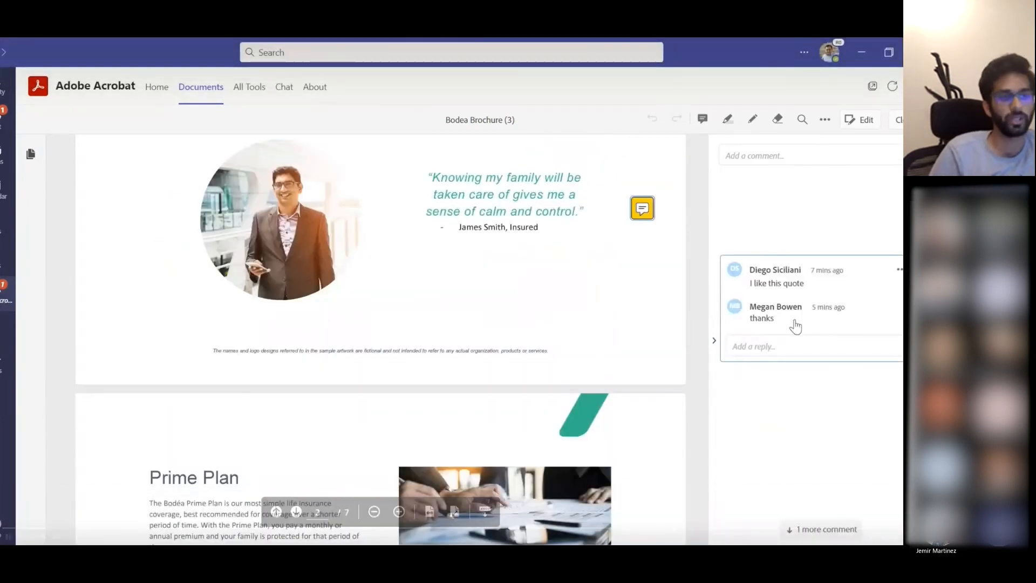
mouse_move(822, 534)
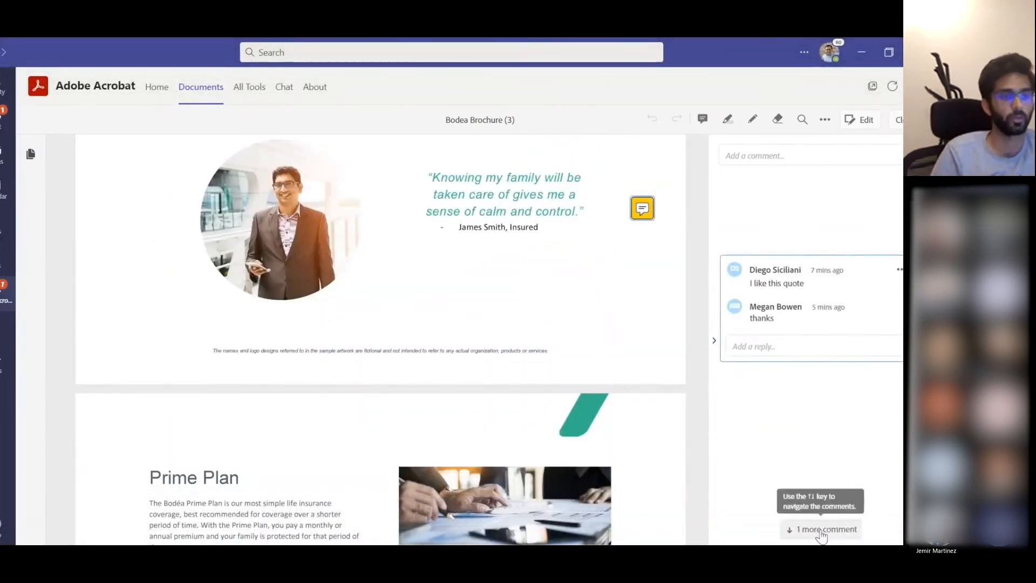
left_click(820, 528)
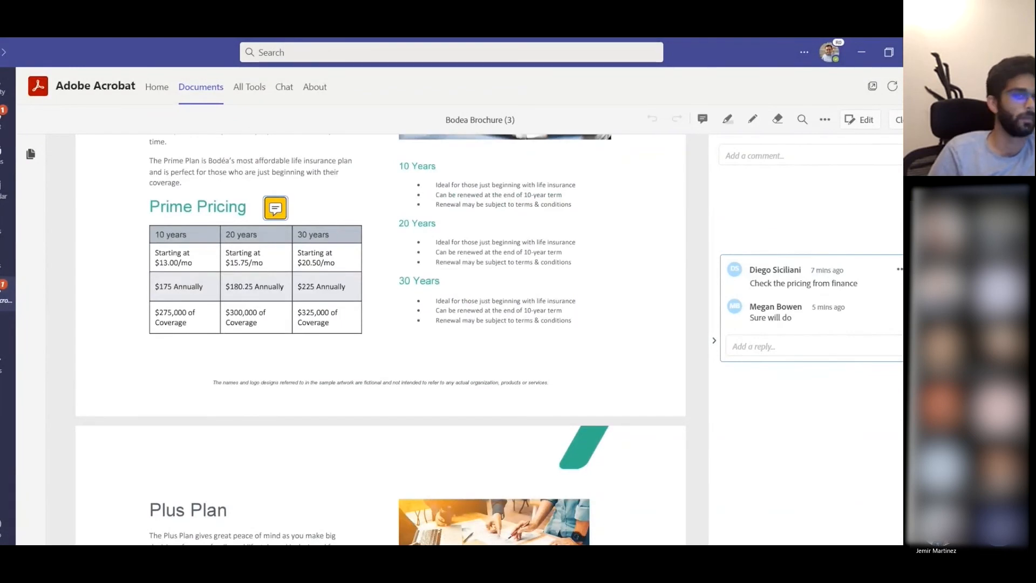
scroll("up", 3)
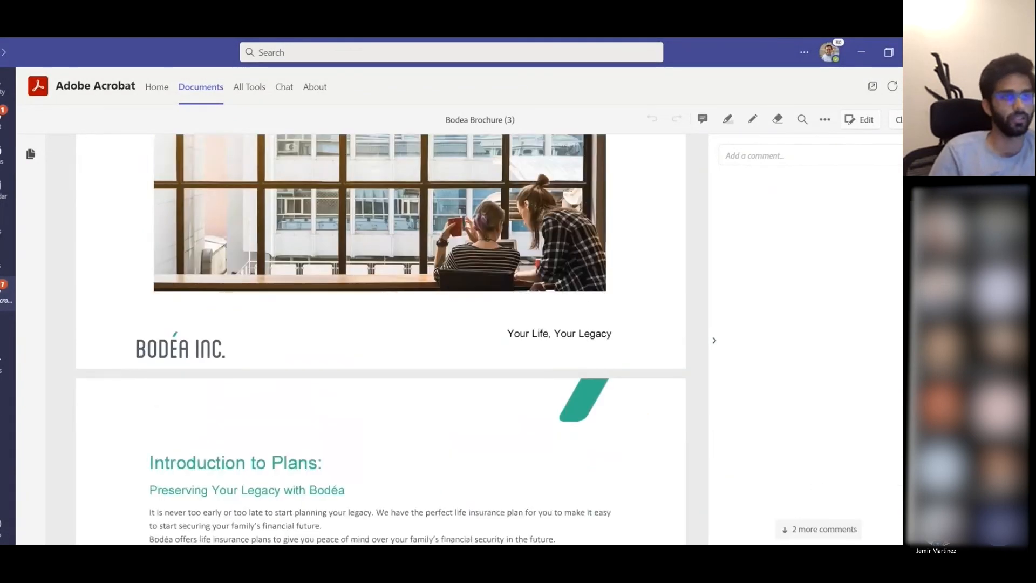
scroll("up", 3)
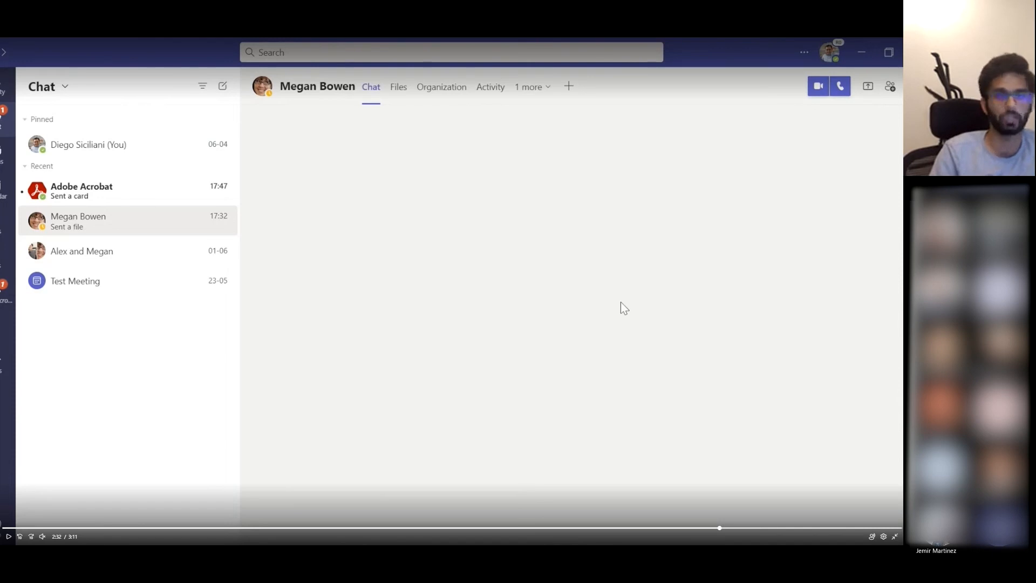
- Show the Acrobat Home page from the Teams rail and the next set of featured tools
left_click(81, 190)
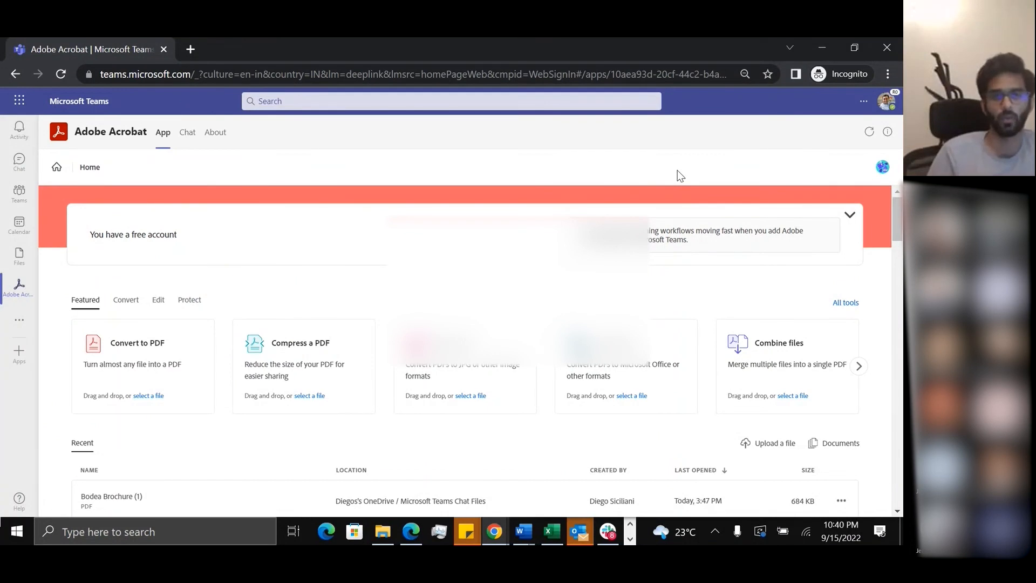
mouse_move(52, 286)
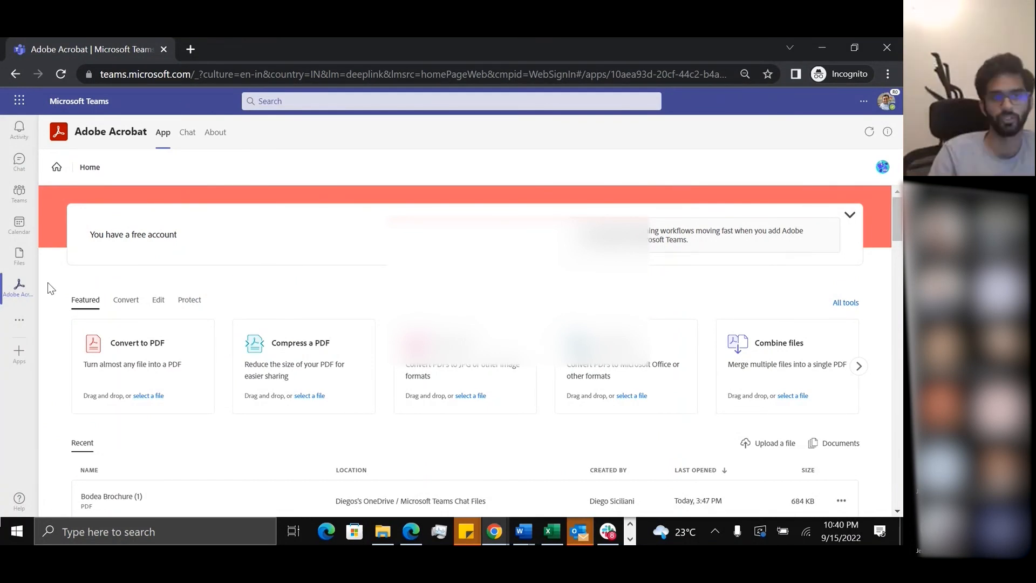
mouse_move(351, 199)
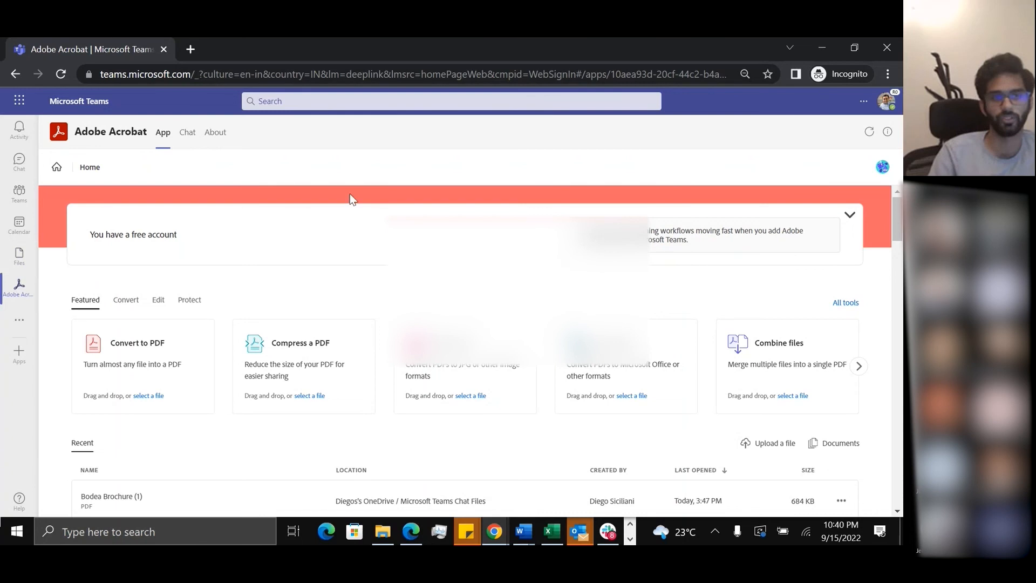
mouse_move(647, 181)
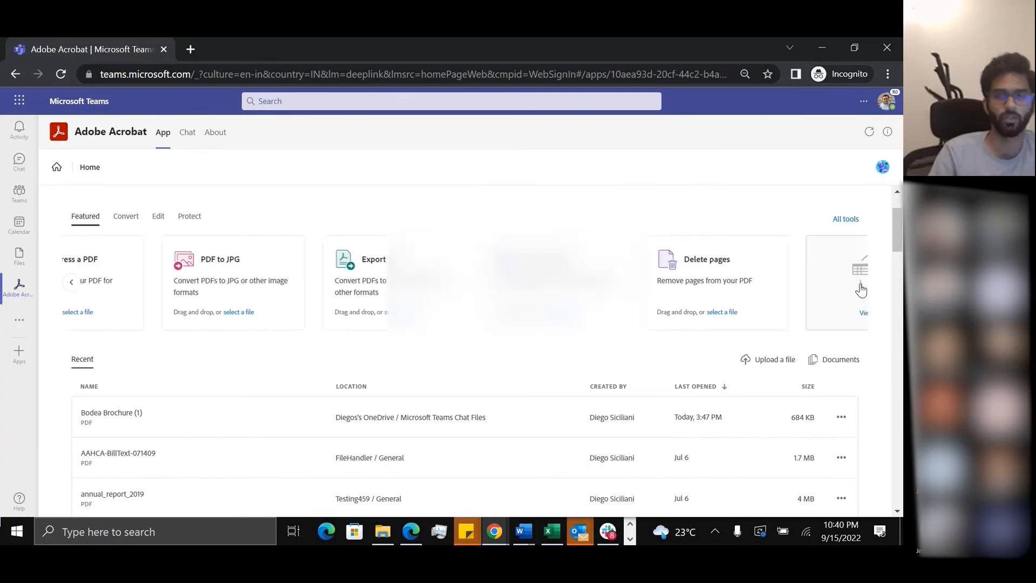
left_click(71, 281)
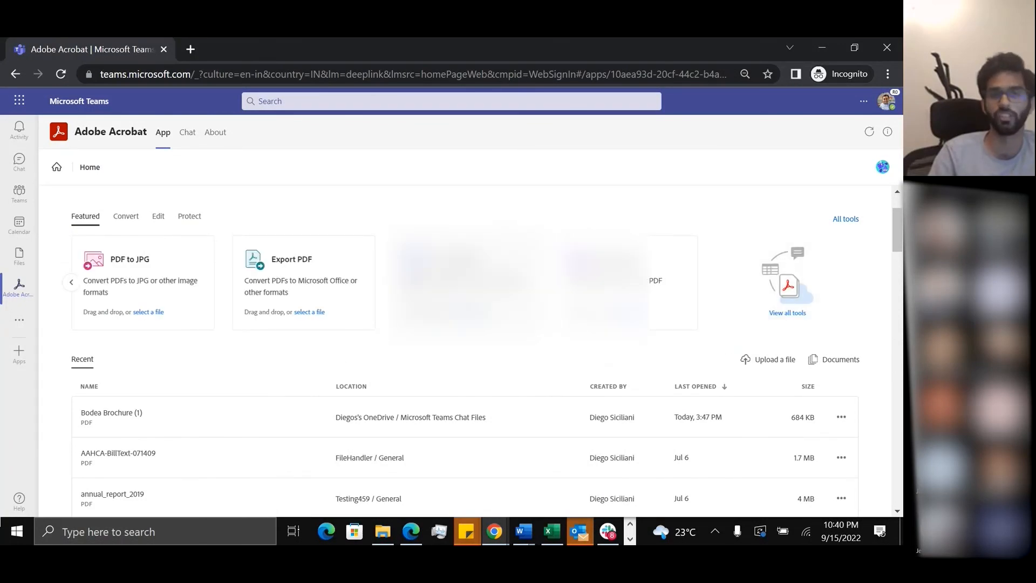
mouse_move(687, 221)
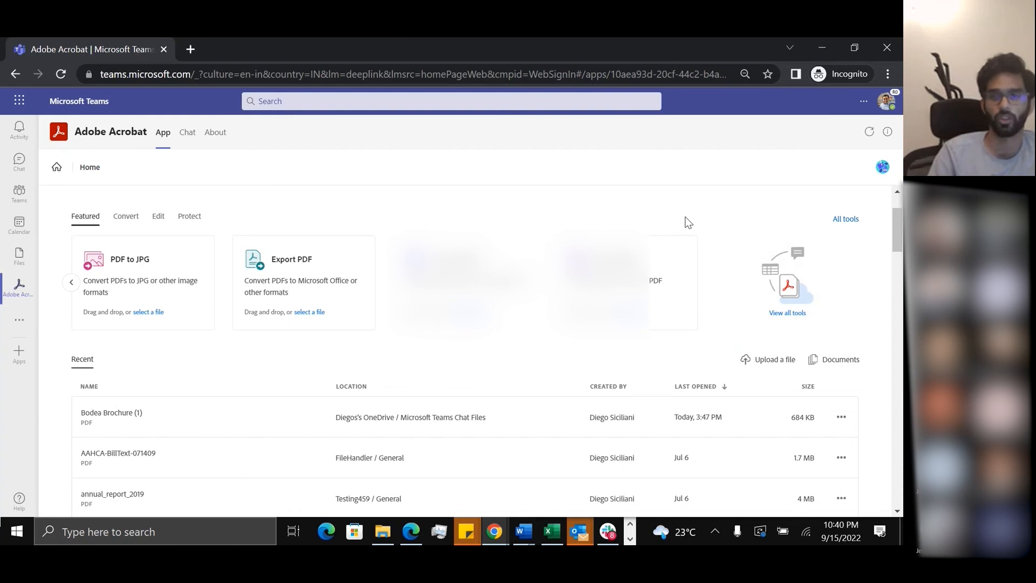
scroll("down", 3)
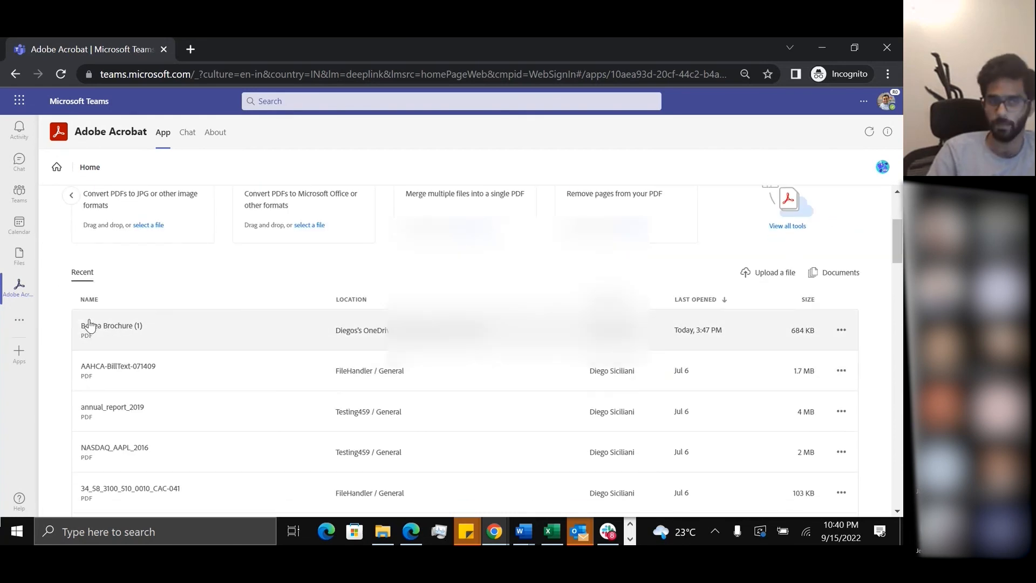
mouse_move(275, 337)
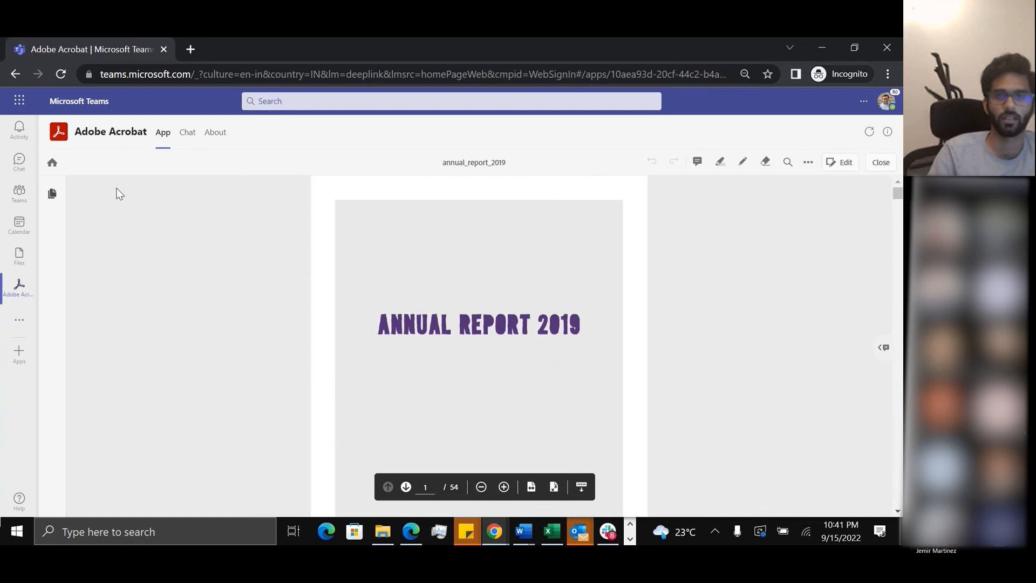
mouse_move(52, 163)
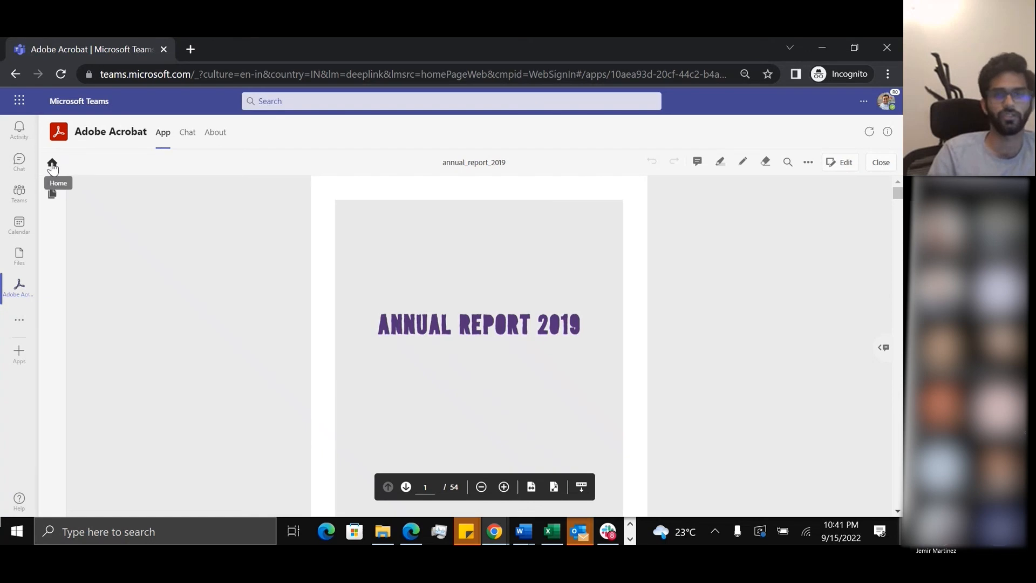
- Return to Acrobat Home with annual_report_2019 heading Recent, then go to Documents
left_click(52, 164)
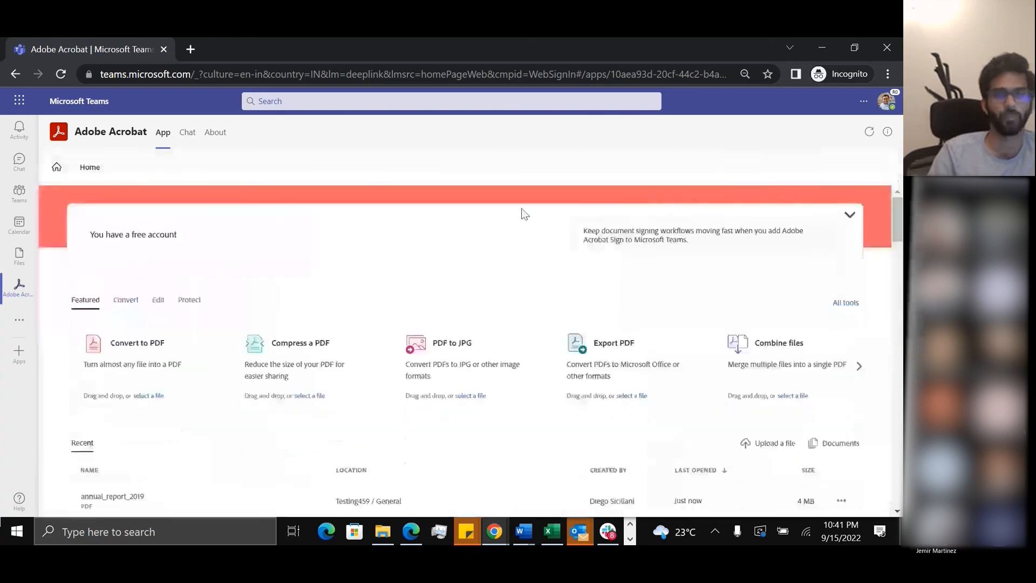
scroll("down", 3)
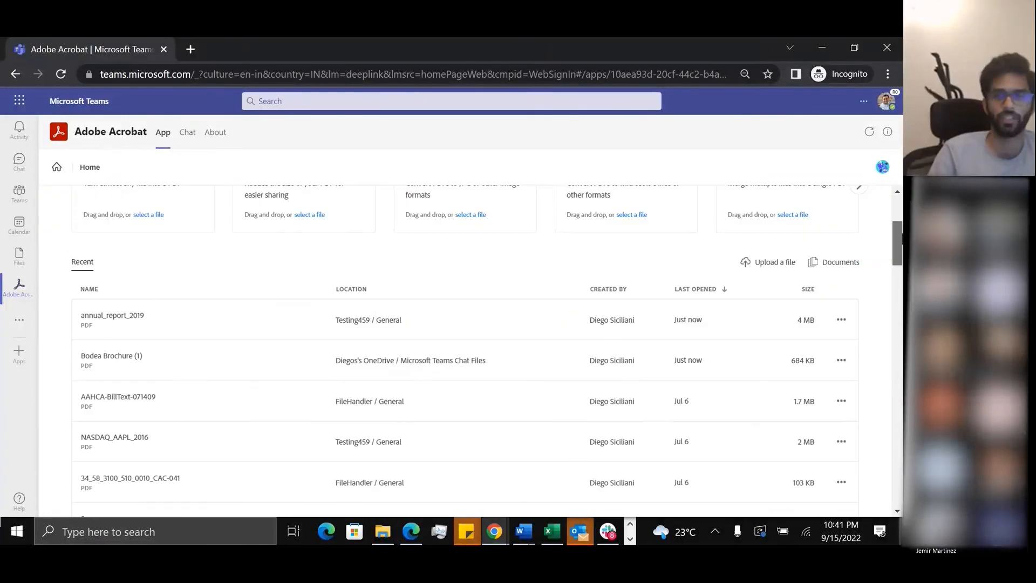
mouse_move(649, 257)
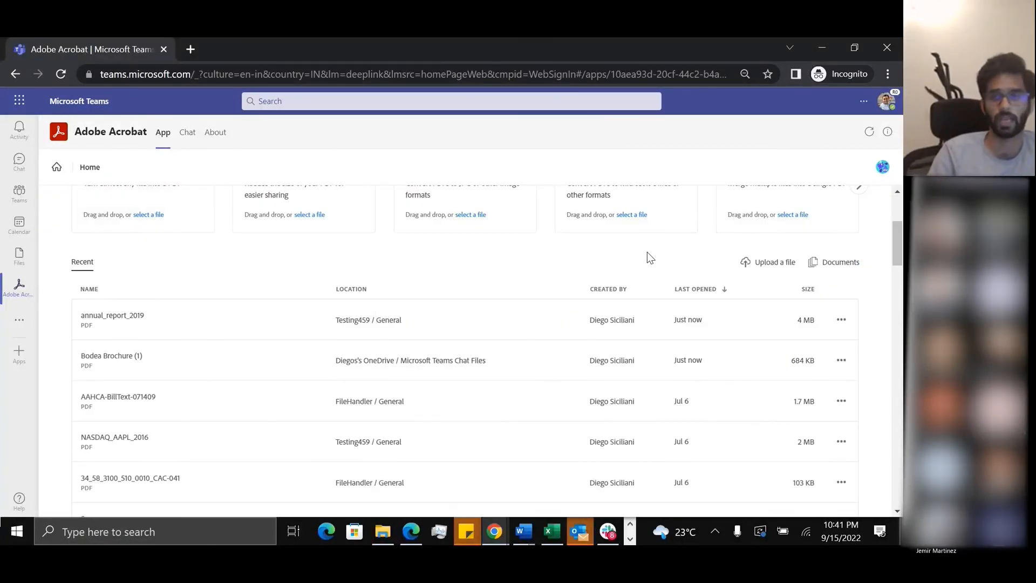
left_click(840, 261)
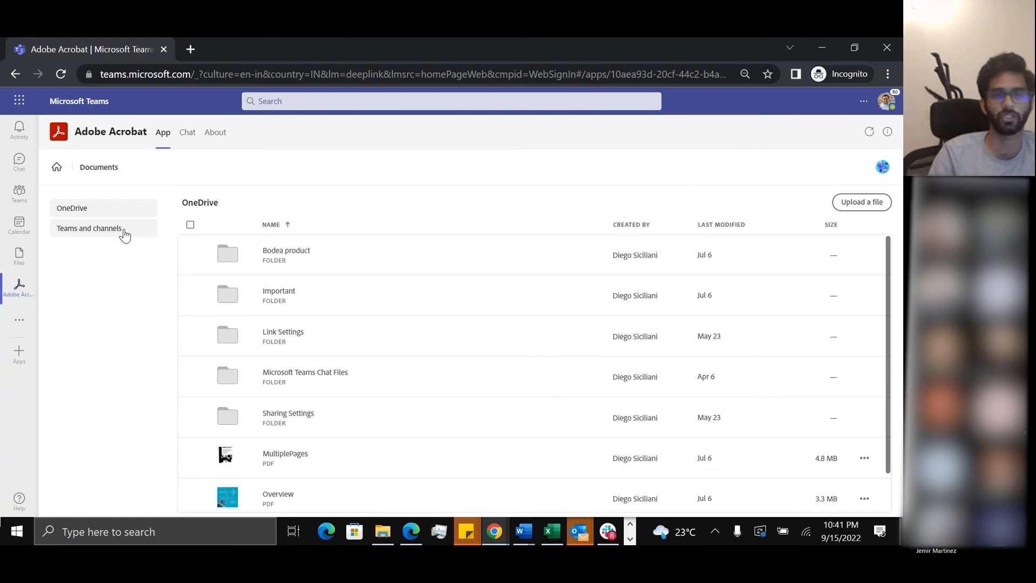
mouse_move(136, 172)
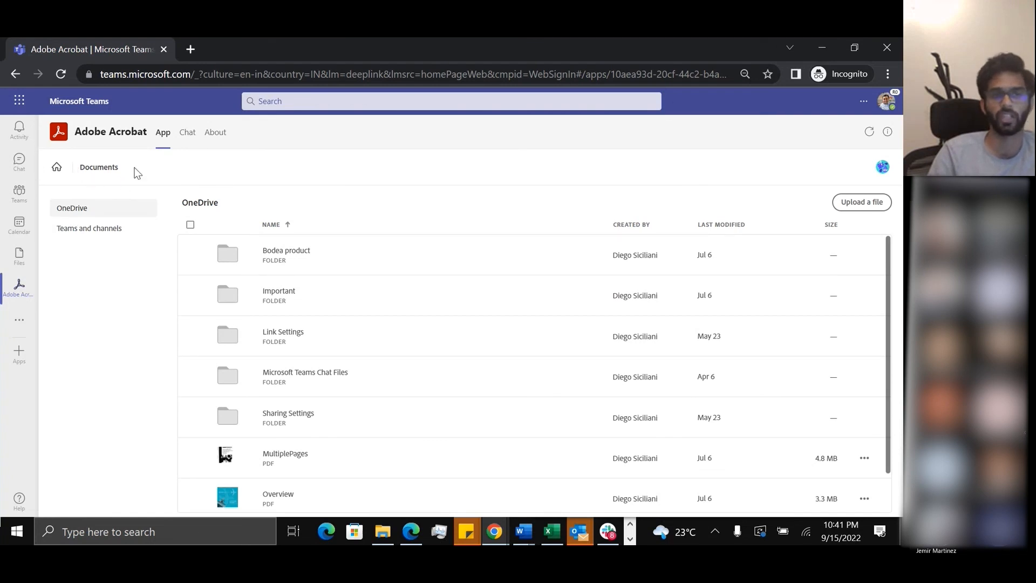
mouse_move(357, 259)
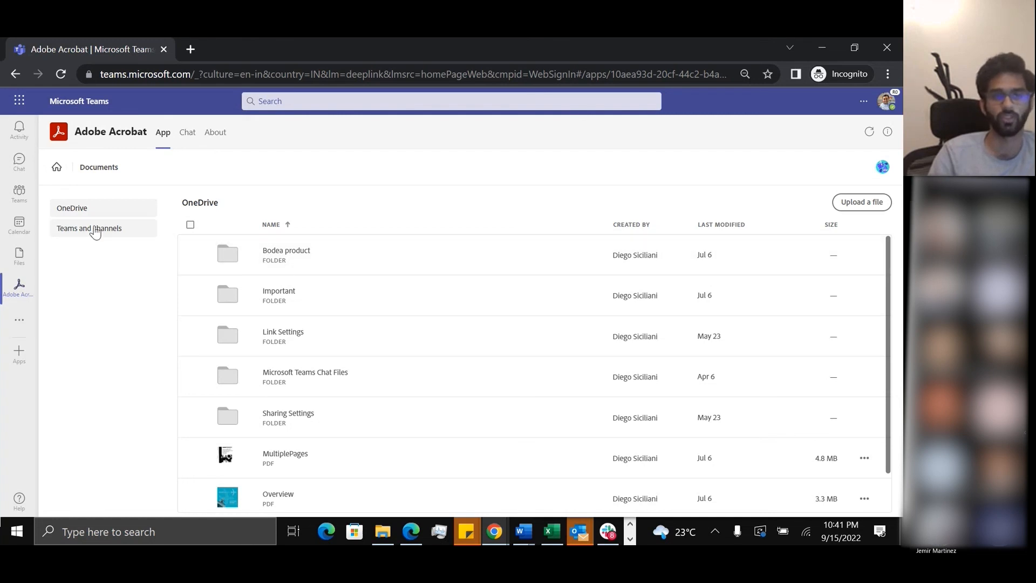
- Browse Teams and channels files, close Bodea Brochure and return to the Megan Bowen chat
left_click(90, 227)
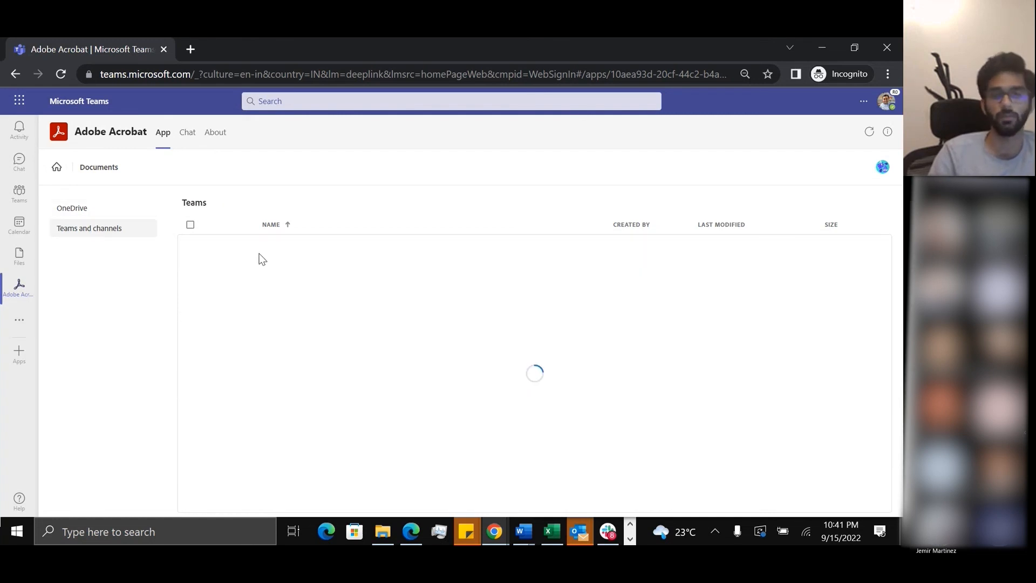
mouse_move(289, 256)
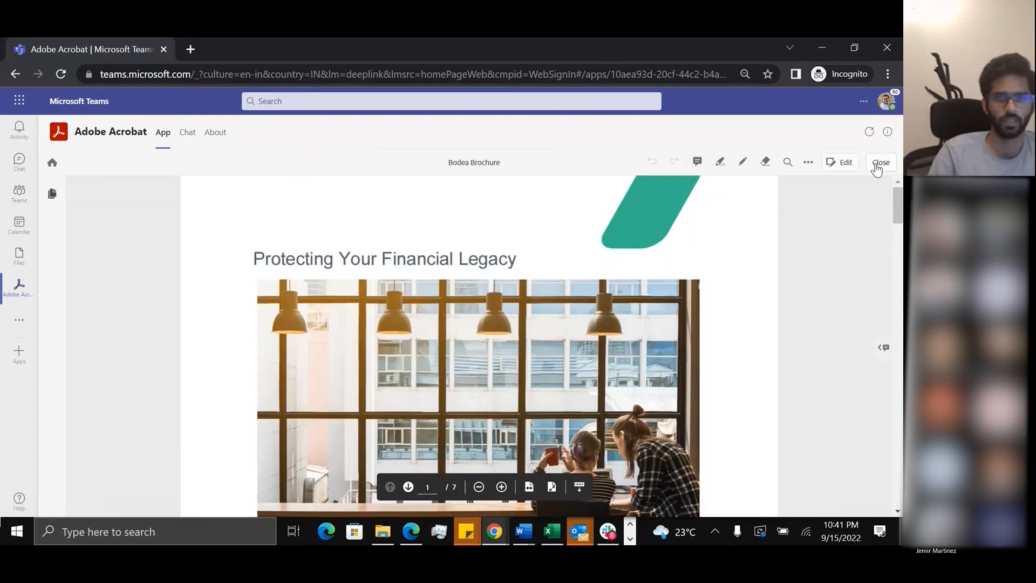
left_click(881, 162)
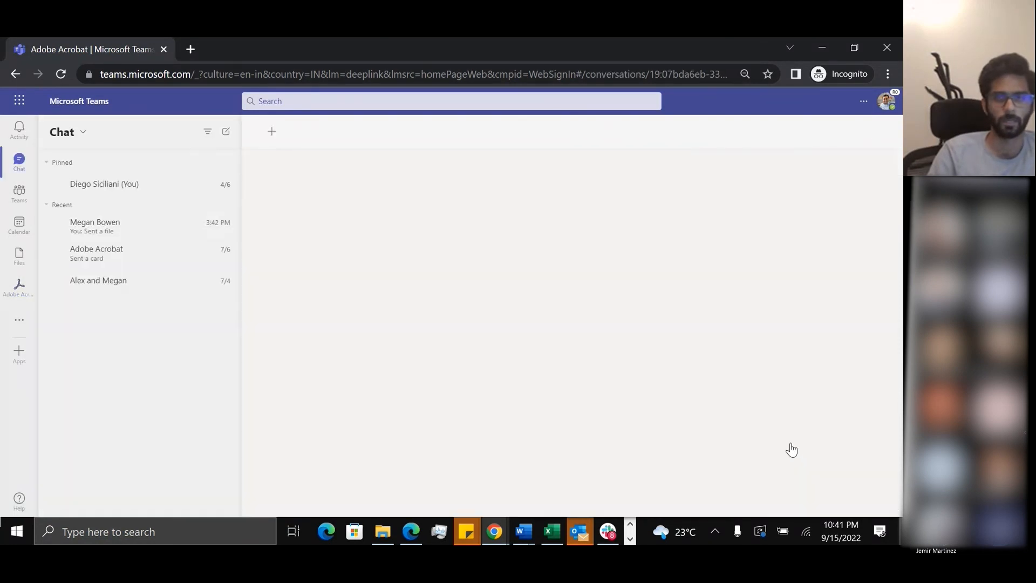
left_click(95, 225)
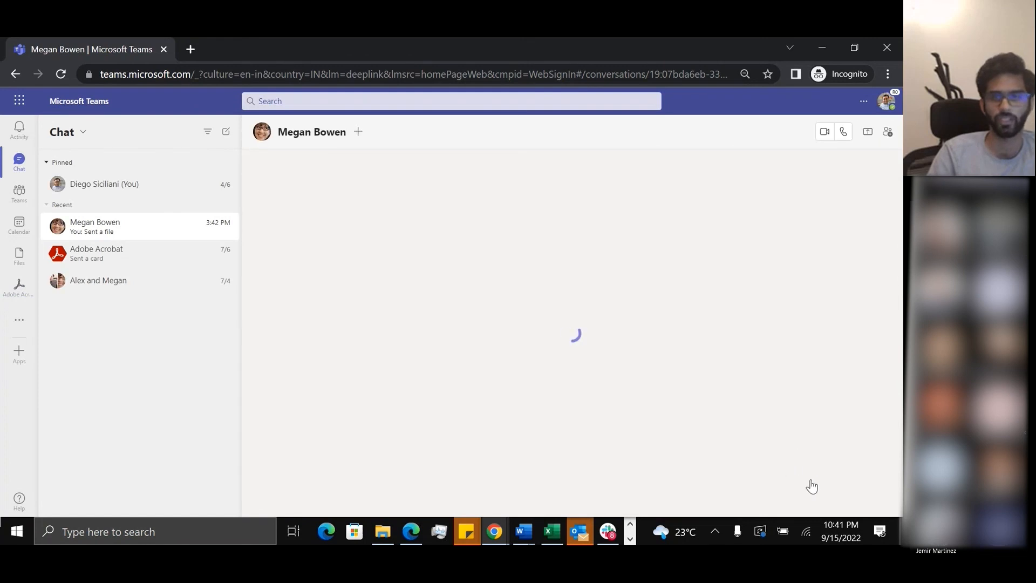